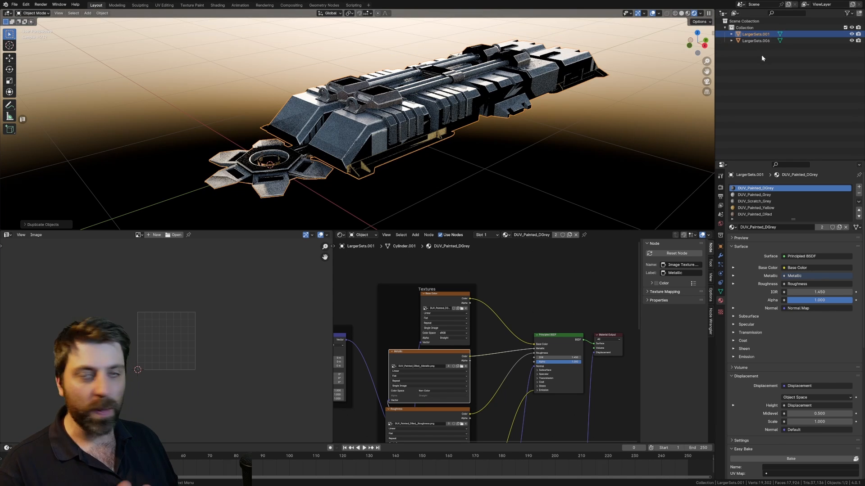
- Rename the duplicated spaceship to Bake in the Outliner
{"action": "double_click", "coordinate": [757, 33]}
{"action": "type", "text": "Bake"}
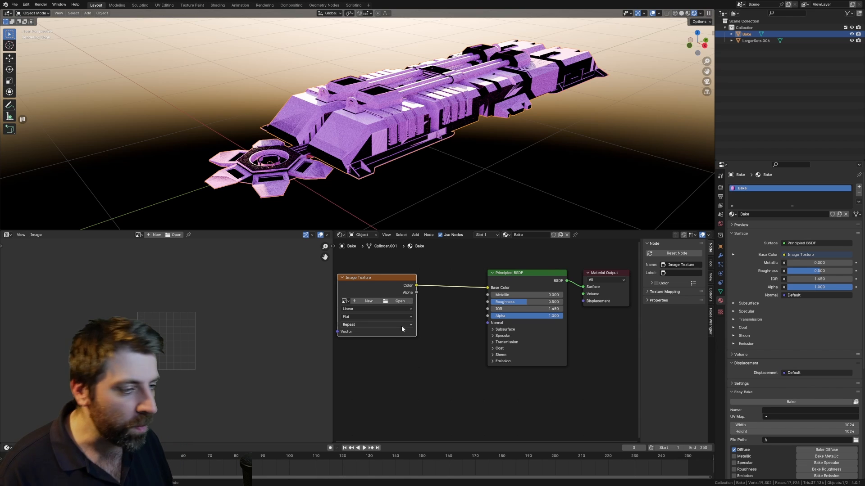
- Create a new 2048×2048 image named Colour on the Image Texture node
{"action": "left_click", "coordinate": [368, 301]}
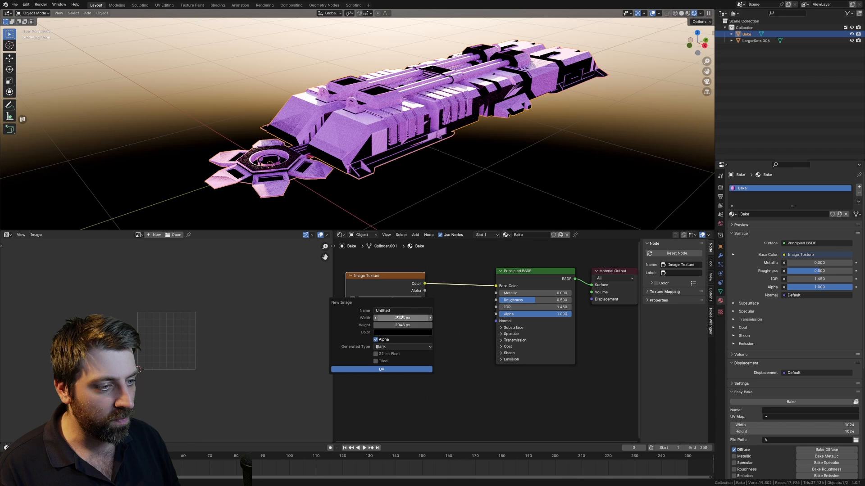
{"action": "type", "text": "Colour"}
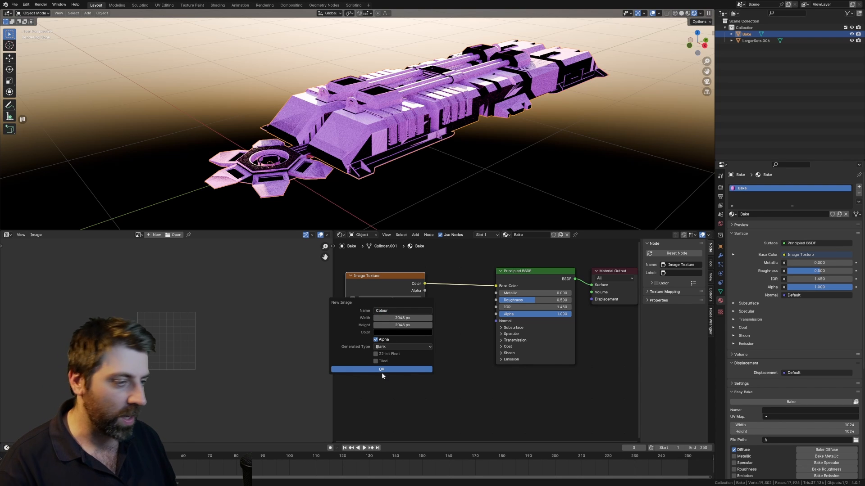
{"action": "left_click", "coordinate": [381, 368]}
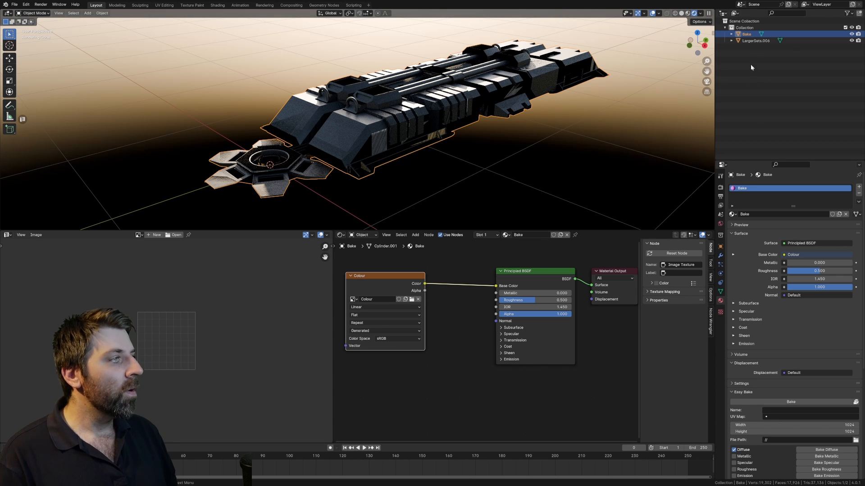
- Select the original ship with Bake active, set Bake Type to Diffuse with Selected to Active
{"action": "left_click", "coordinate": [755, 40]}
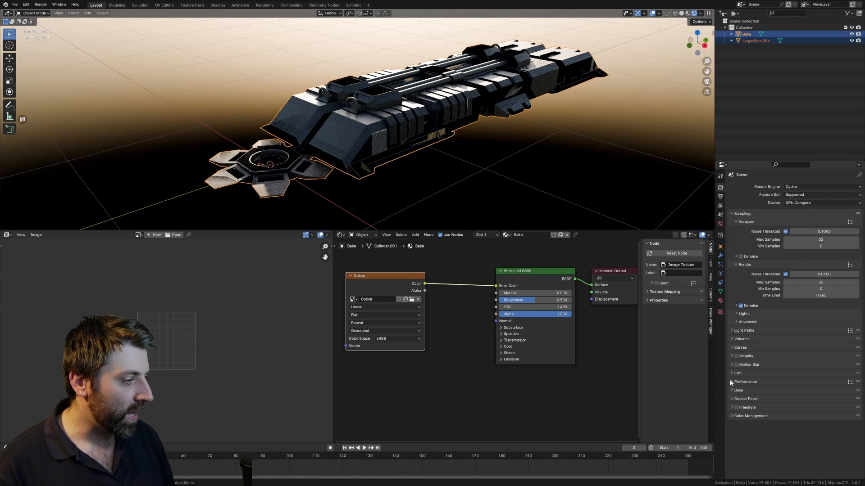
{"action": "left_click", "coordinate": [737, 390]}
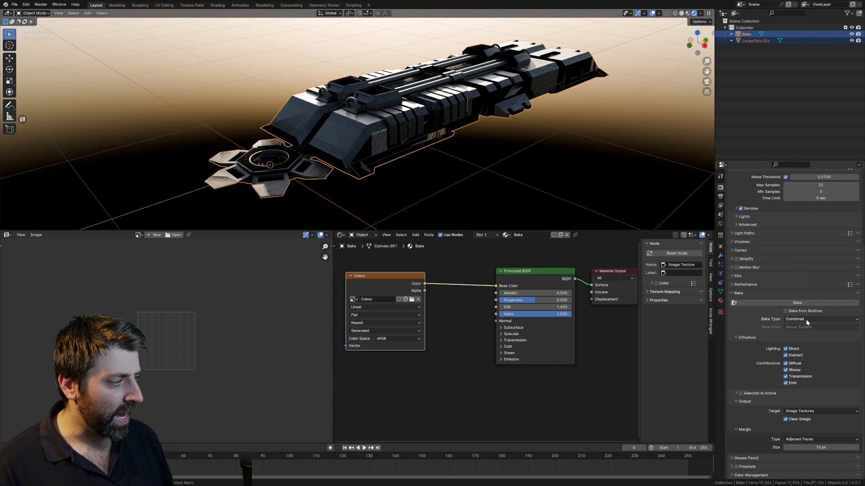
{"action": "left_click", "coordinate": [820, 319]}
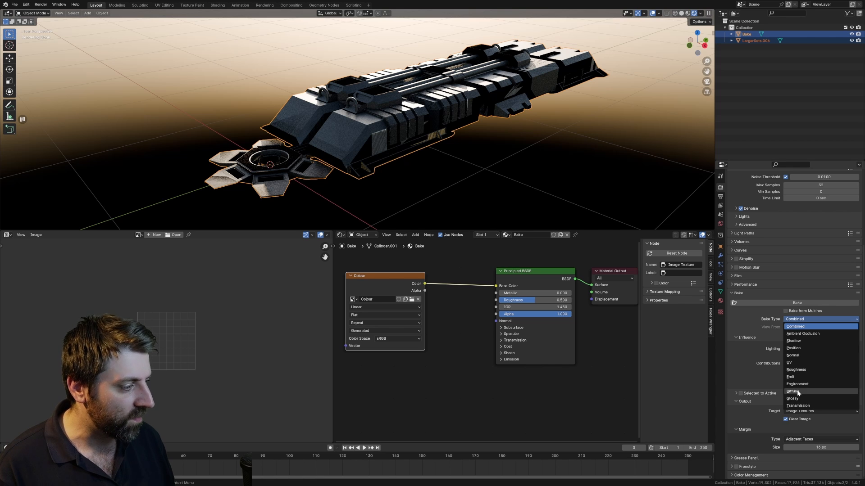
{"action": "left_click", "coordinate": [792, 391]}
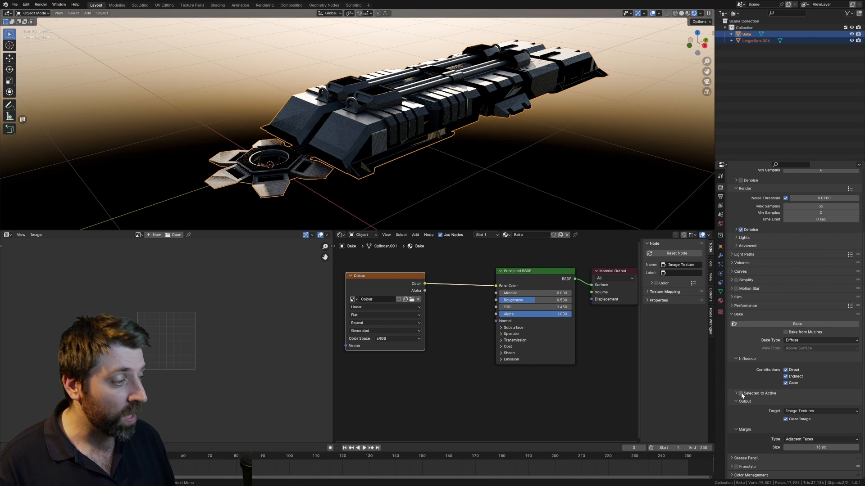
{"action": "left_click", "coordinate": [736, 393]}
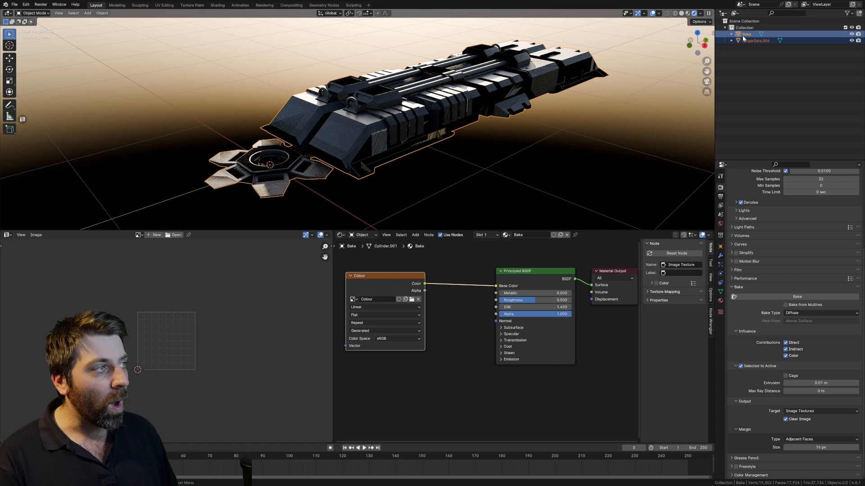
- Unwrap the Bake object with Smart UV Project in Edit Mode
{"action": "key", "text": "Tab"}
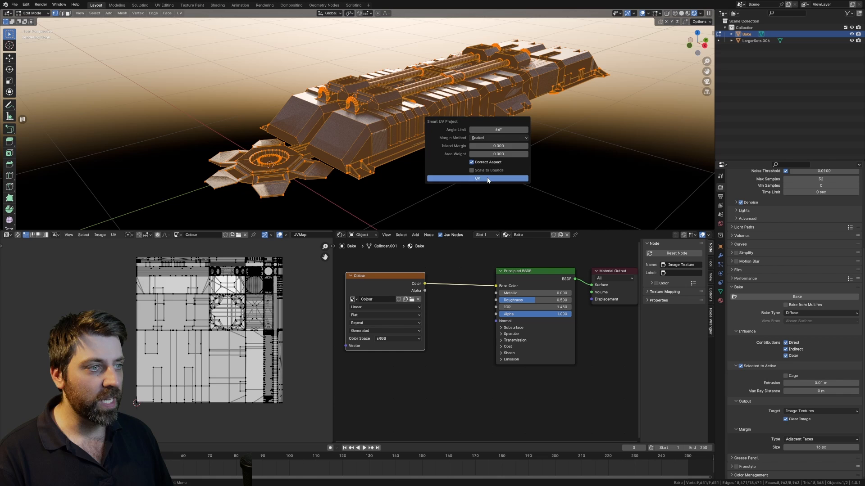
{"action": "left_click", "coordinate": [477, 178]}
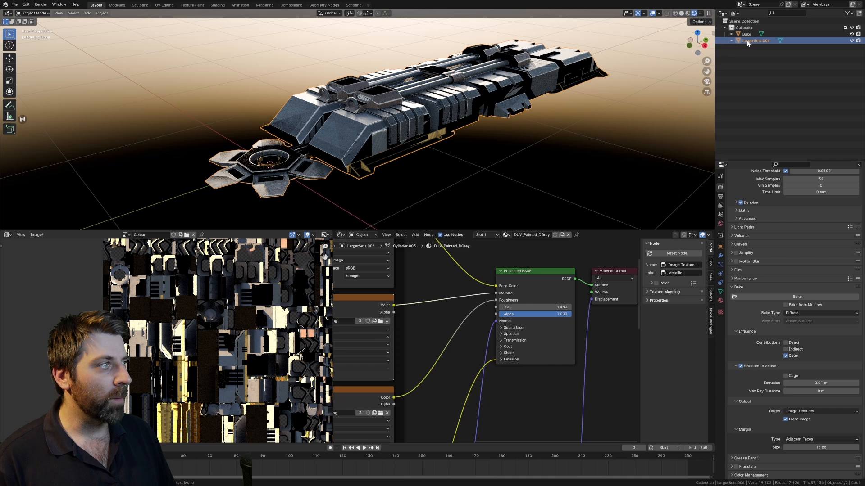
{"action": "left_click", "coordinate": [797, 297]}
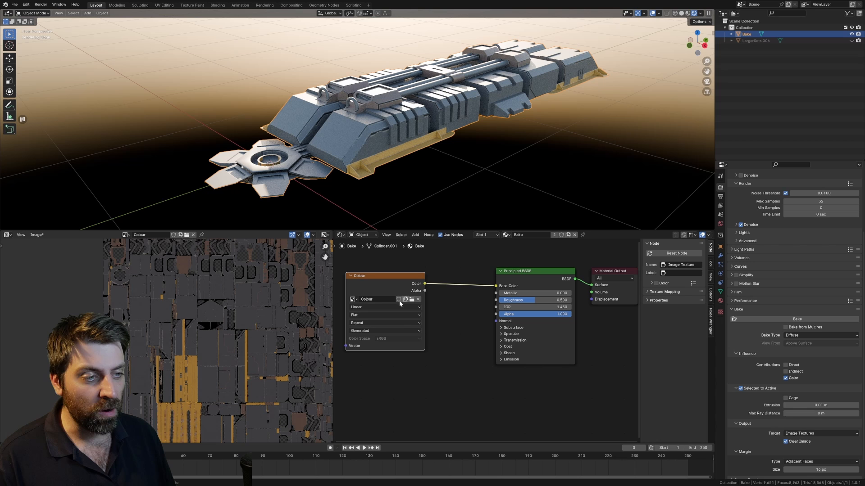
{"action": "left_click", "coordinate": [398, 299]}
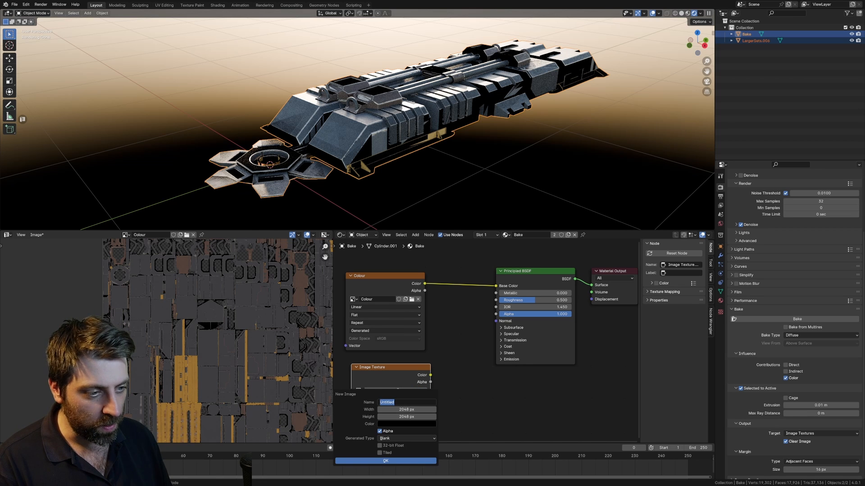
- Create a Roughness image, set Bake Type to Roughness, and bake it
{"action": "type", "text": "Roughness"}
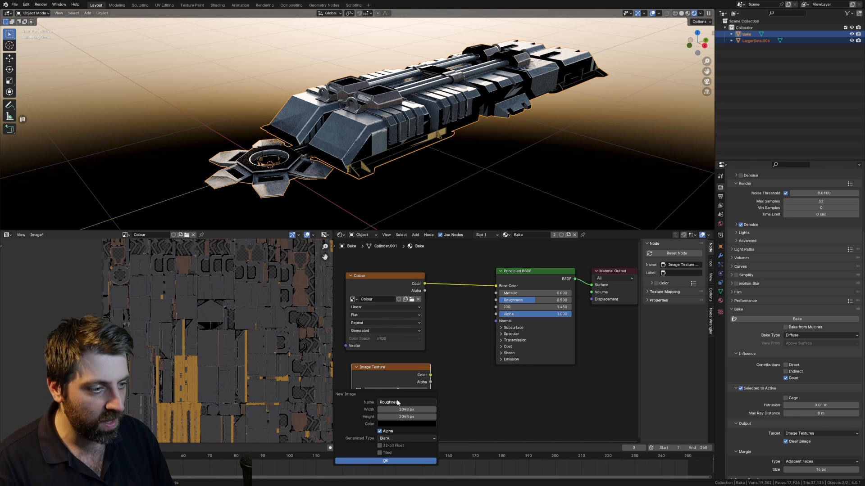
{"action": "left_click", "coordinate": [385, 462]}
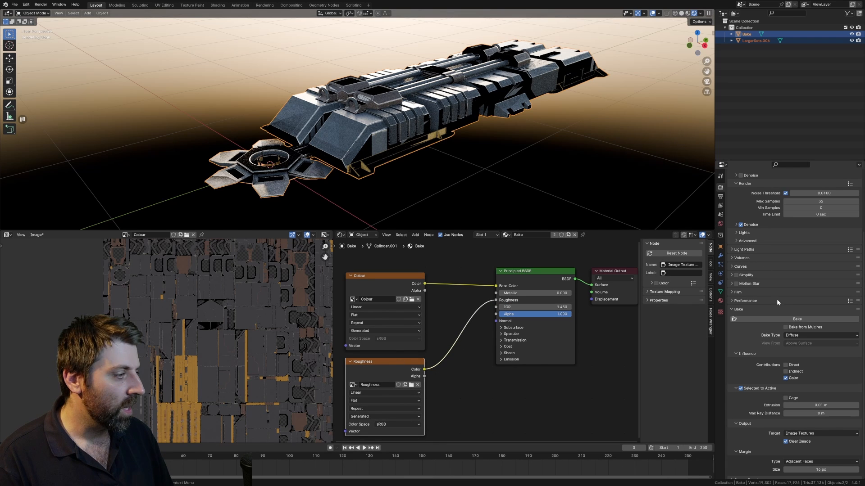
{"action": "left_click", "coordinate": [820, 335]}
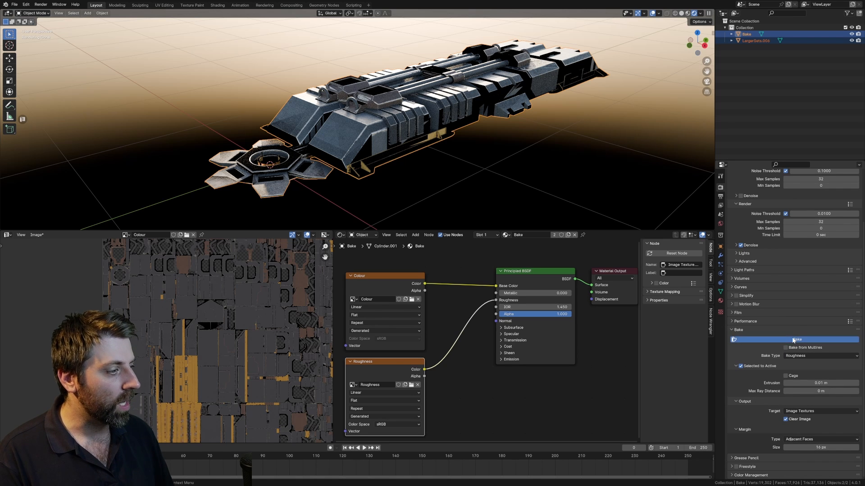
{"action": "left_click", "coordinate": [353, 385]}
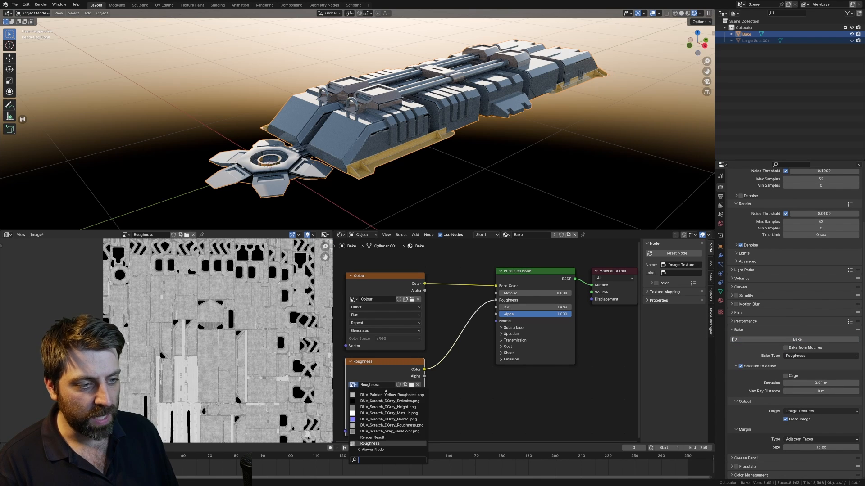